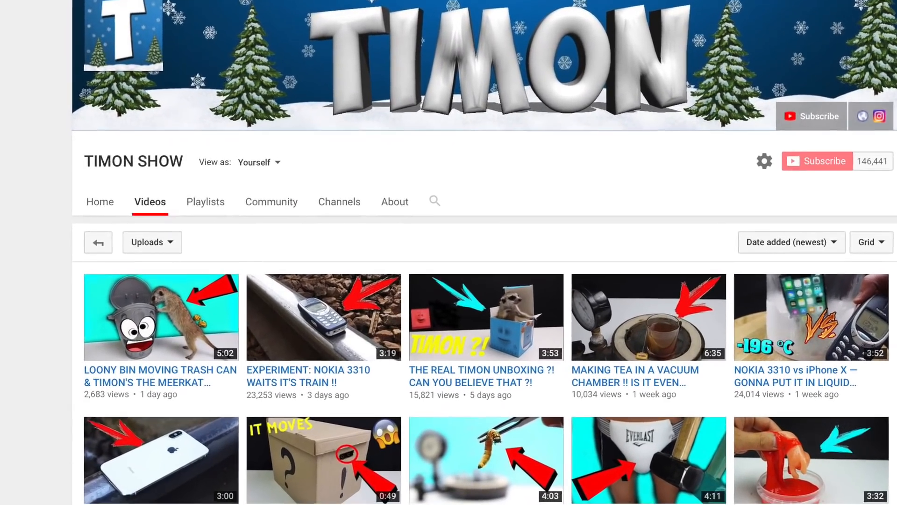
{"action": "scroll", "scroll_direction": "down", "scroll_amount": 3}
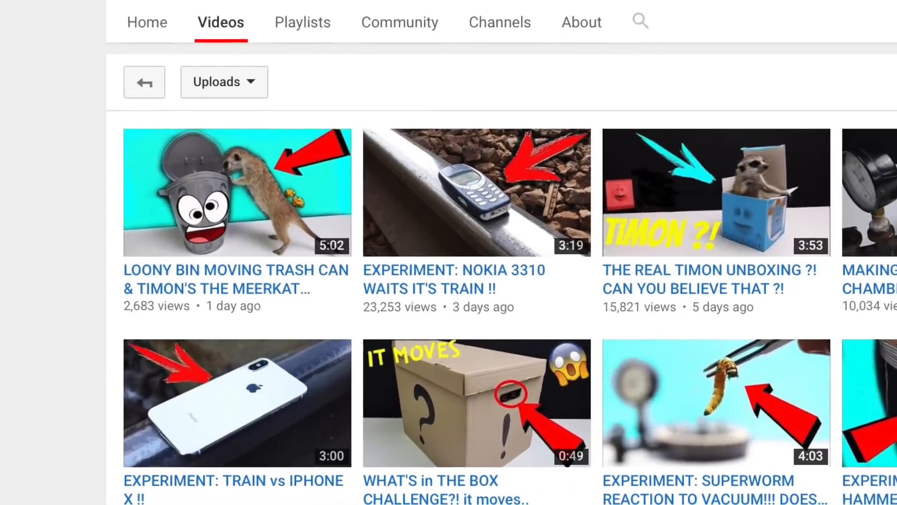
{"action": "scroll", "scroll_direction": "down", "scroll_amount": 3}
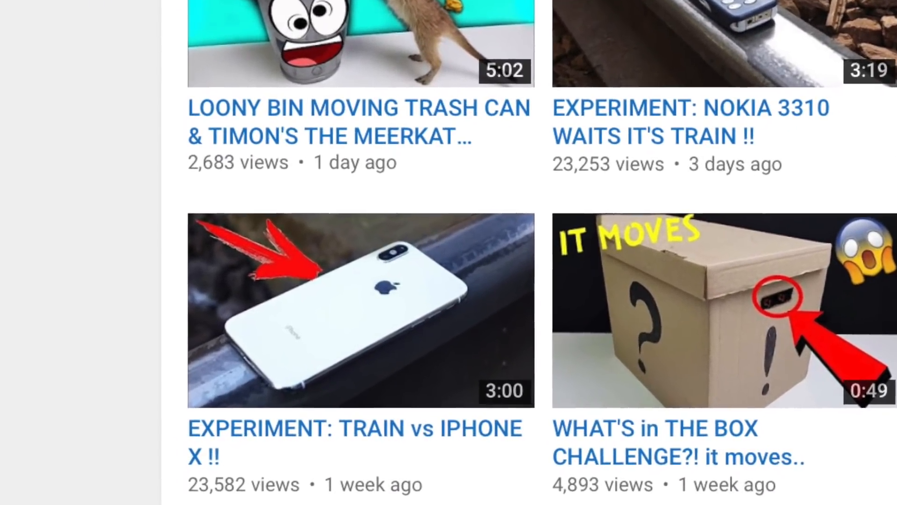